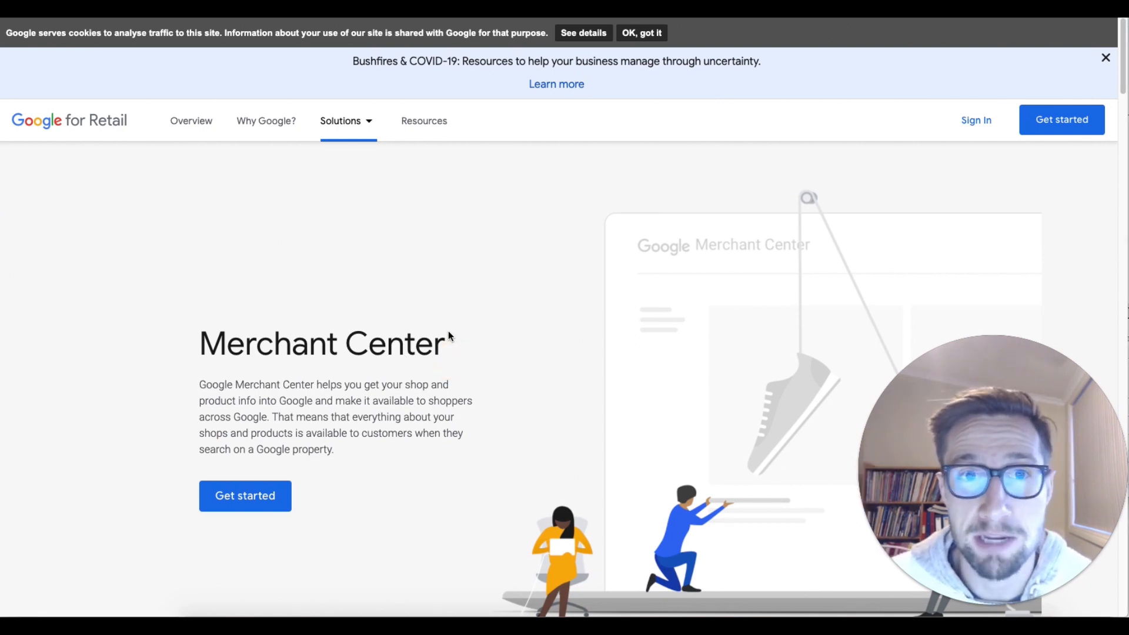
mouse_move(420, 302)
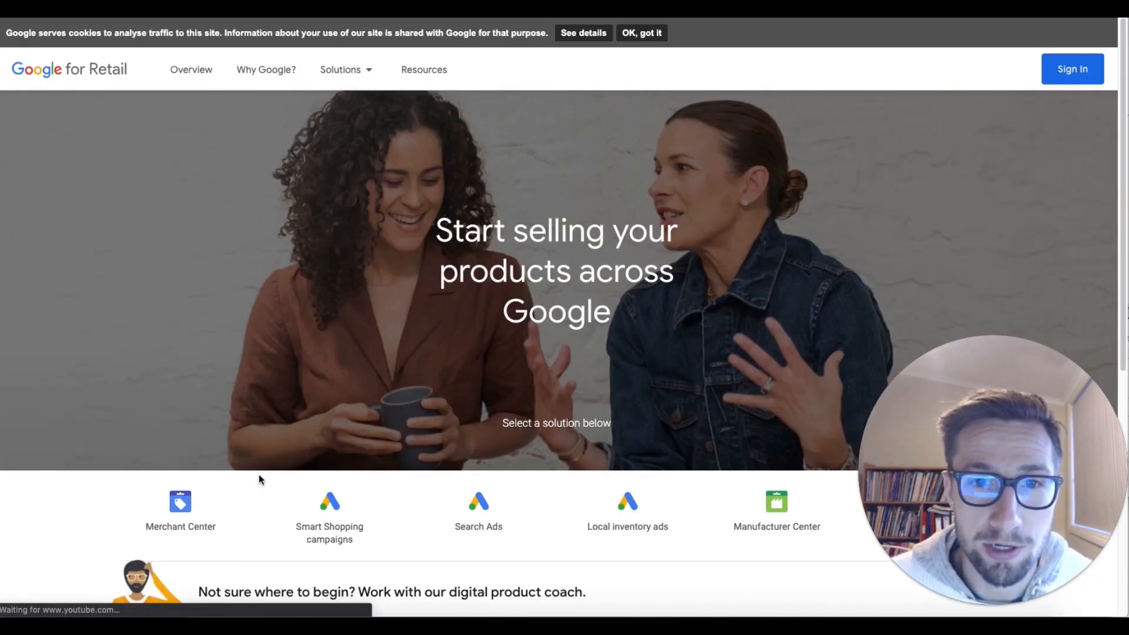
Go to the Merchant Center solution from Google for Retail to reach the sign-in page.
left_click(1073, 68)
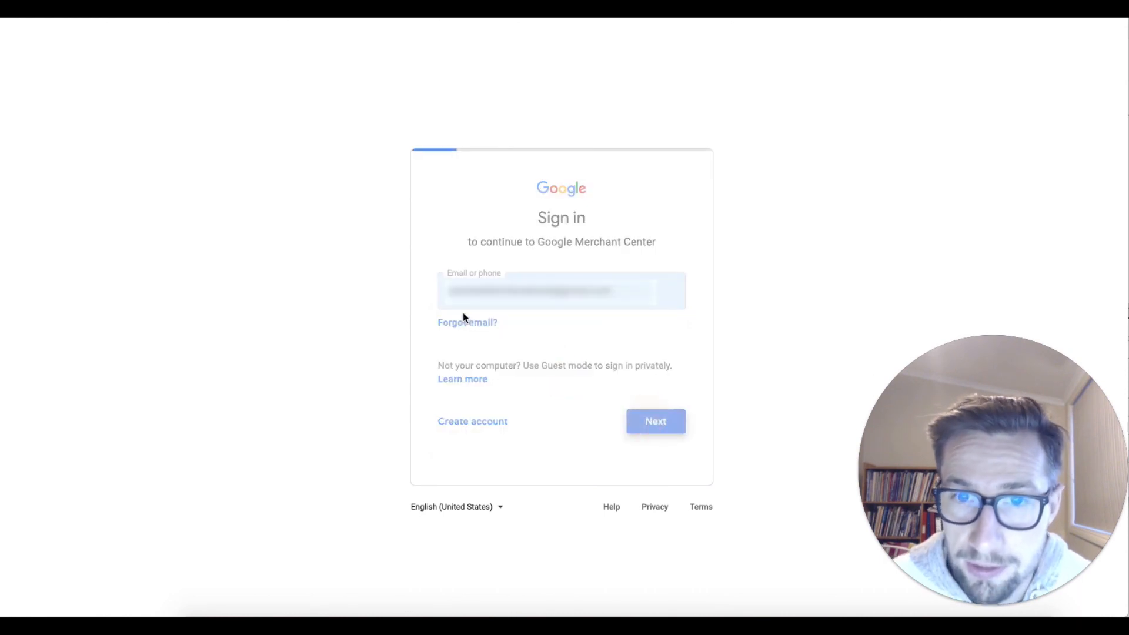
Submit the account email and password to finish Google sign-in.
left_click(655, 420)
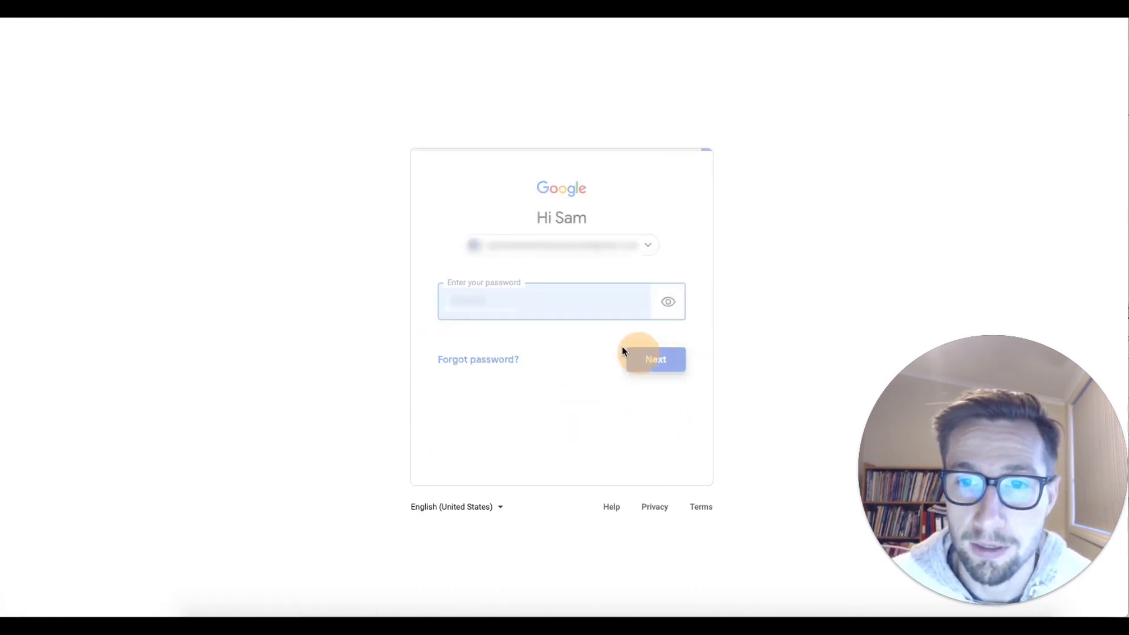
left_click(655, 359)
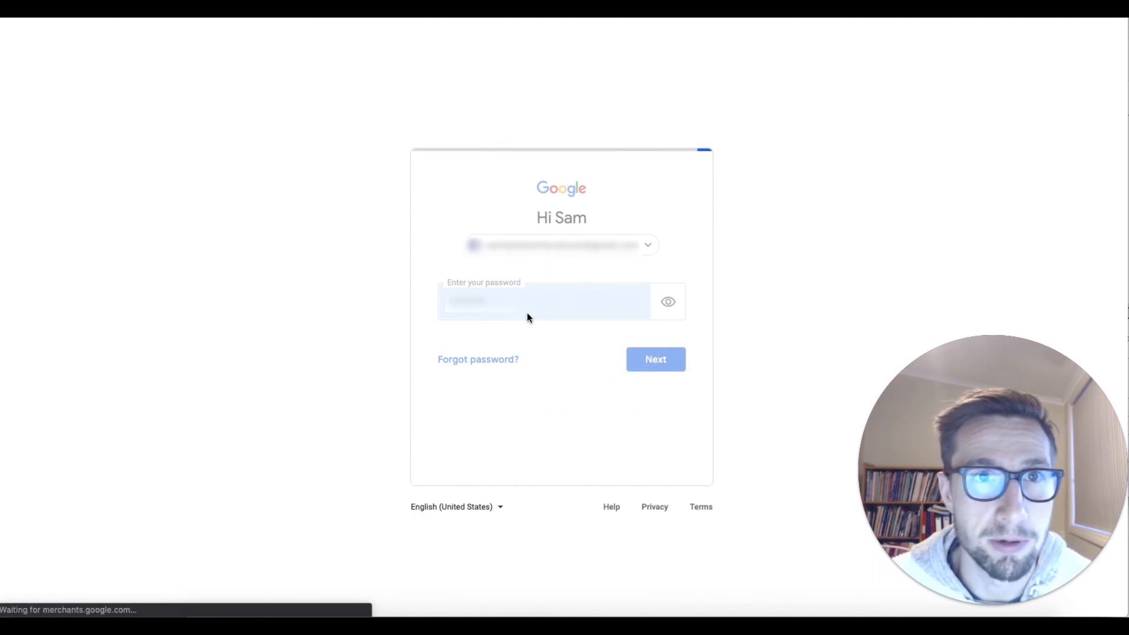
left_click(655, 360)
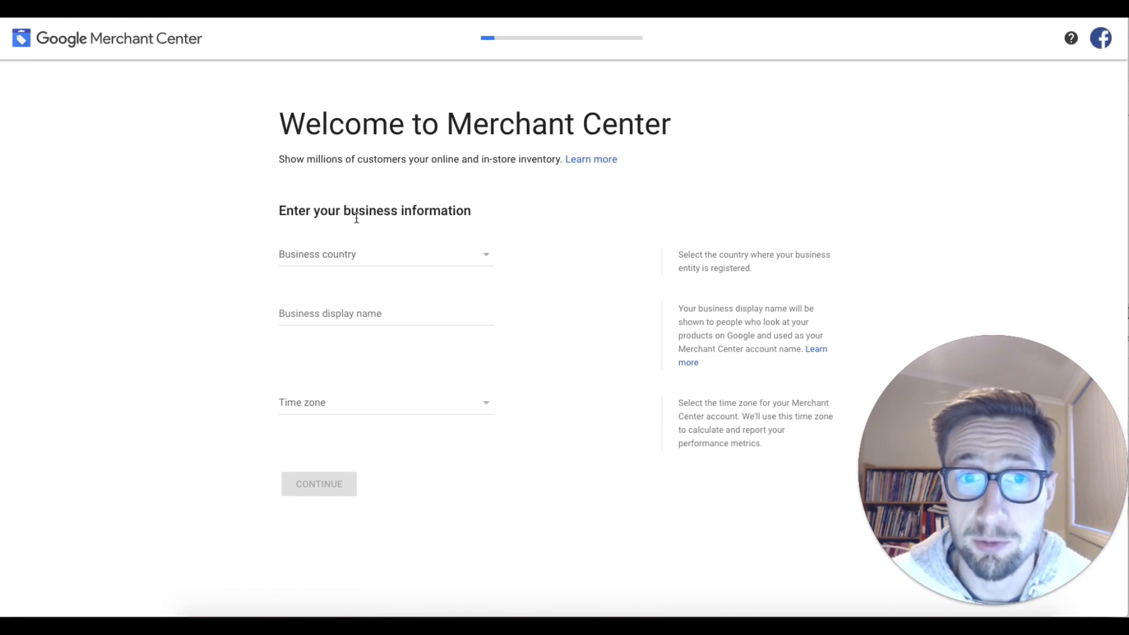
mouse_move(348, 256)
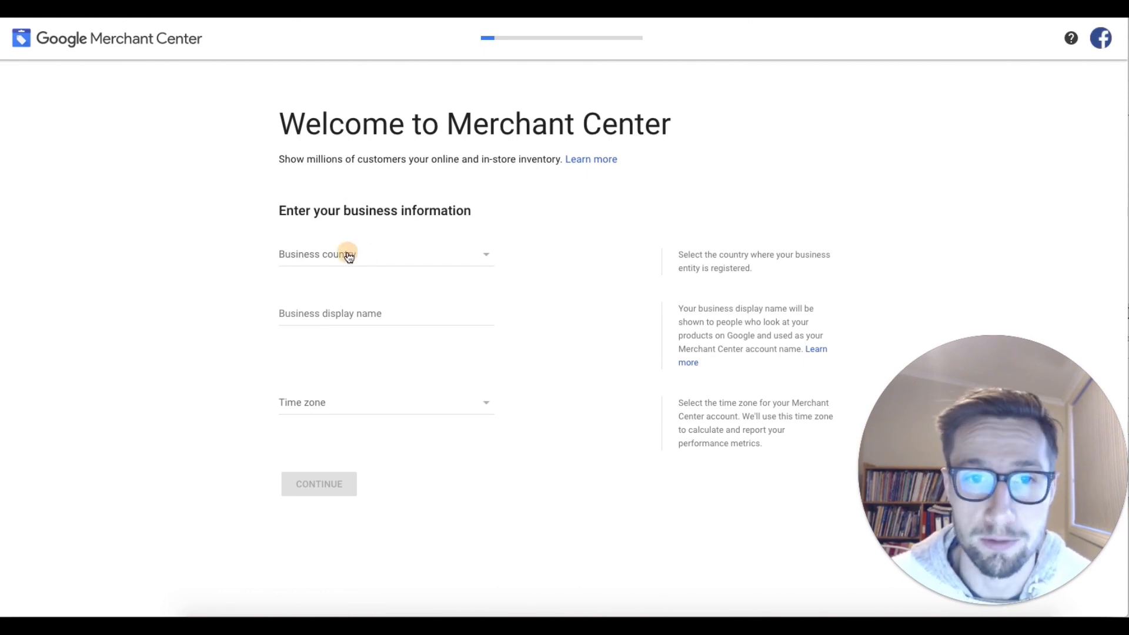
Set business country to Australia and display name to Key Surfers.
type("aus")
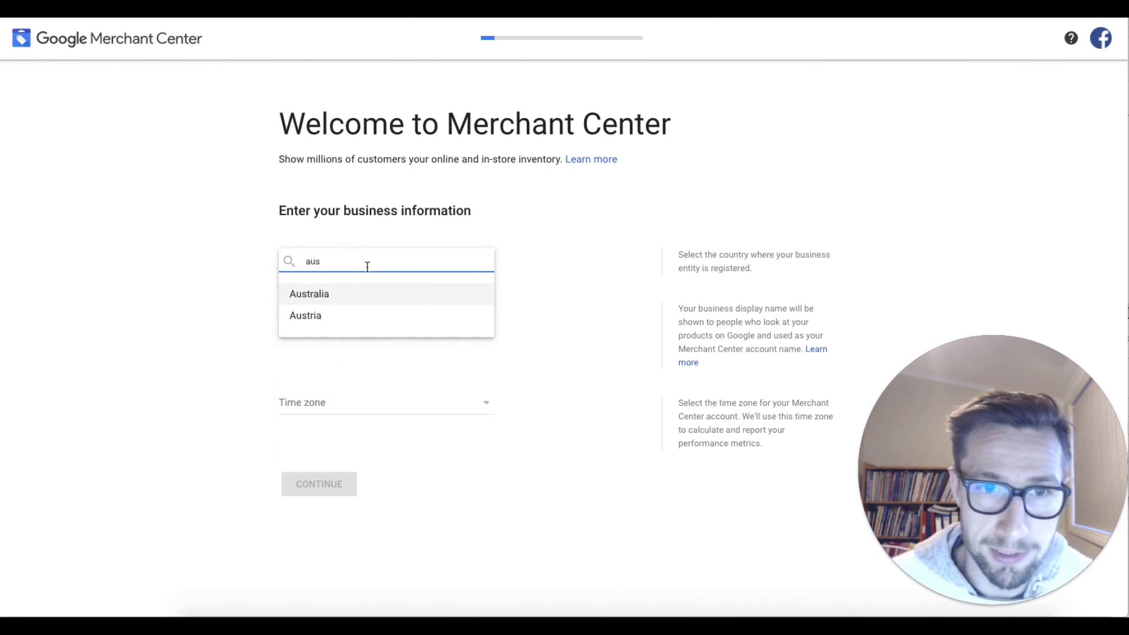
left_click(310, 294)
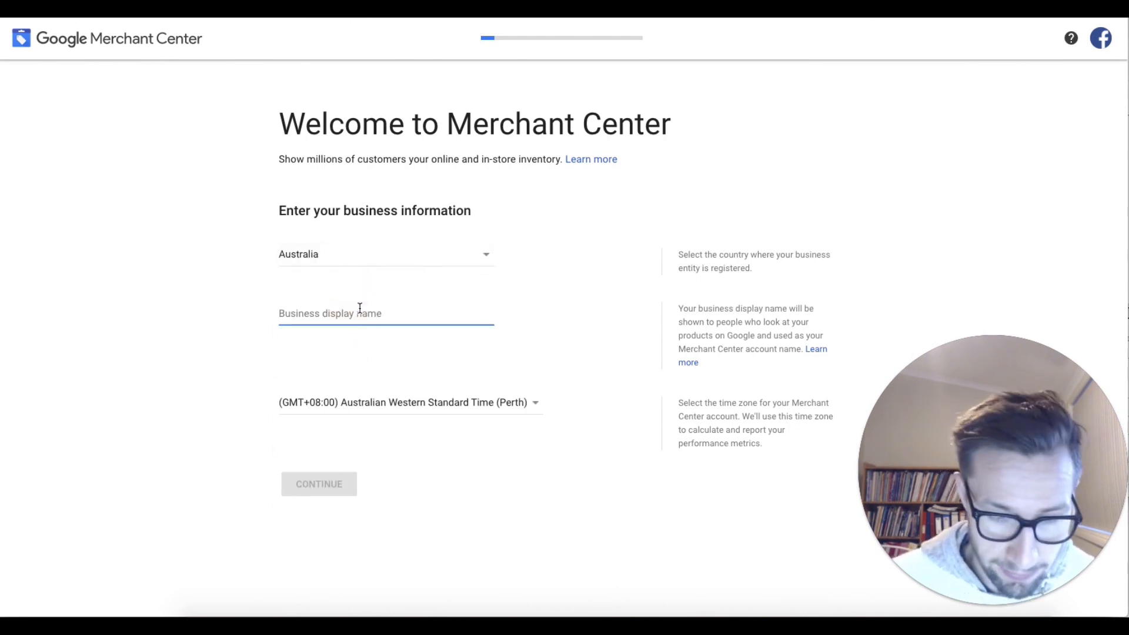
type("Key Surfers")
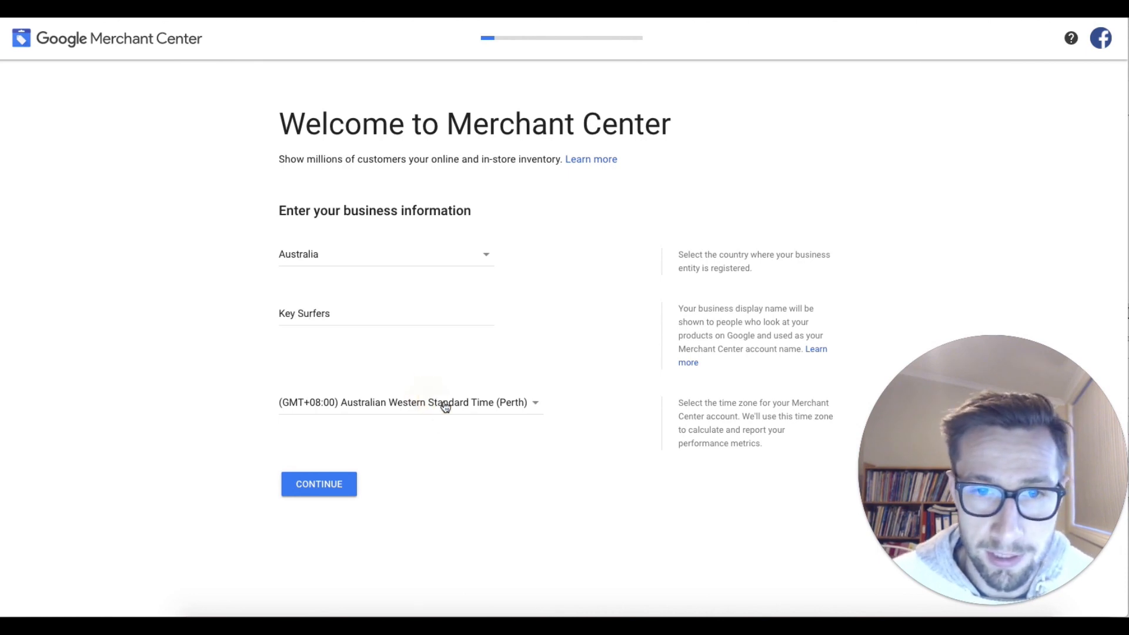
Choose (GMT+10:00) Australian Eastern Standard Time (Sydney) and continue to the next step.
left_click(407, 402)
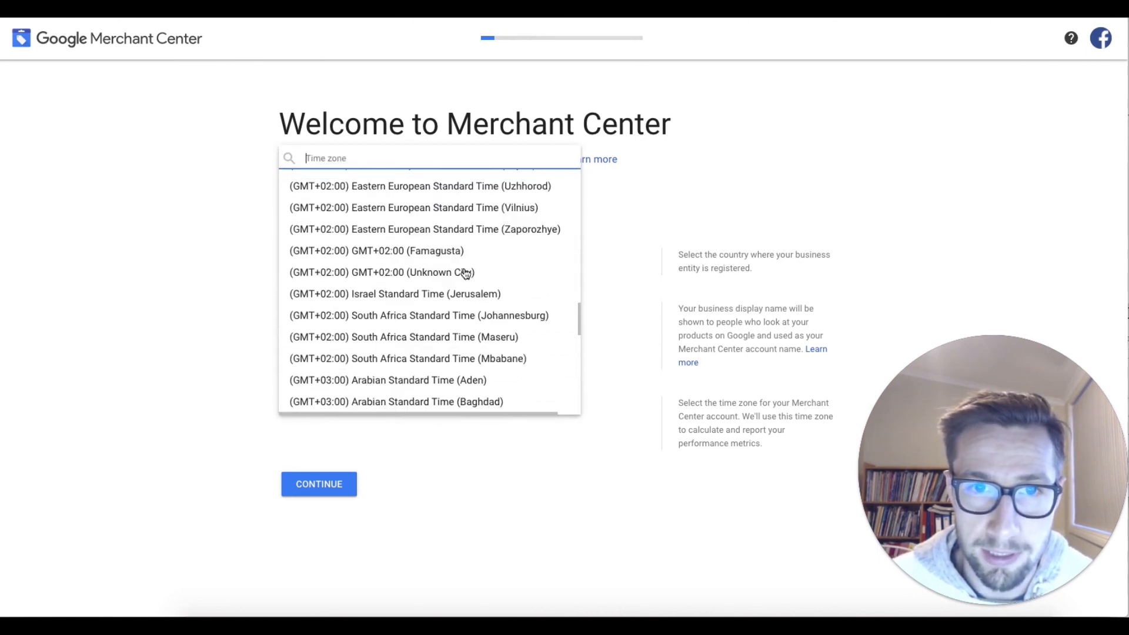
scroll("down", 3)
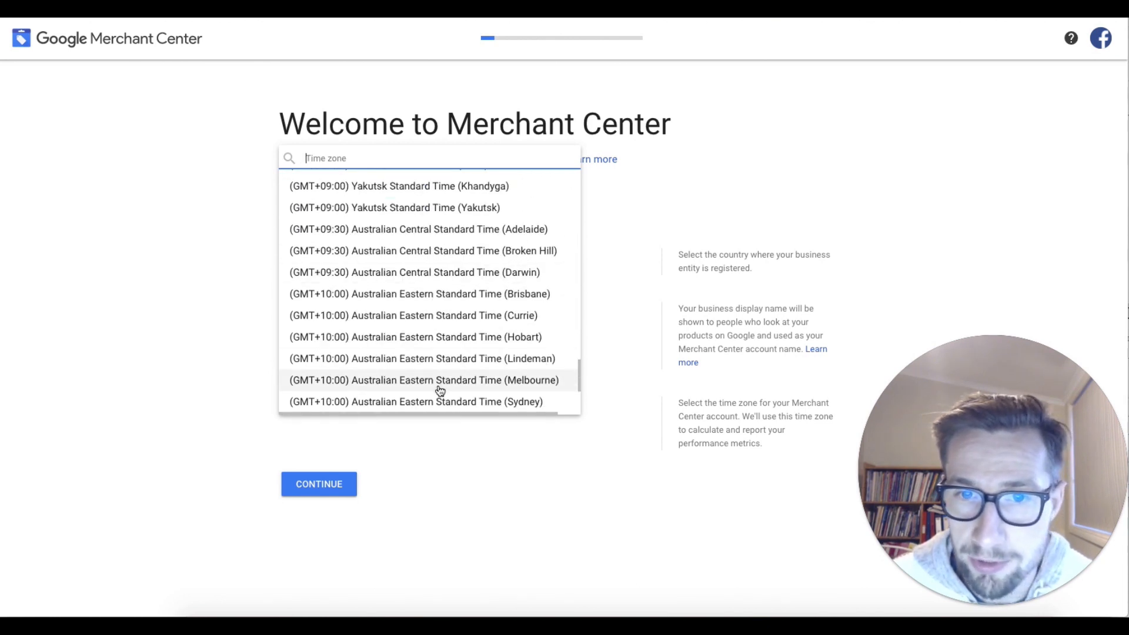
left_click(415, 401)
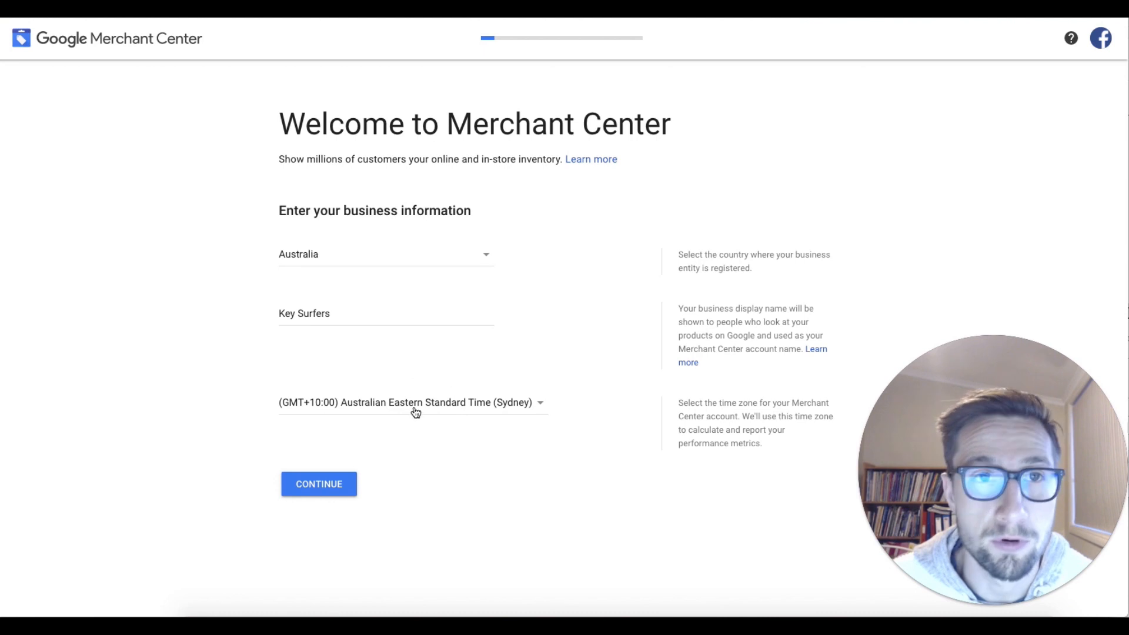
left_click(319, 484)
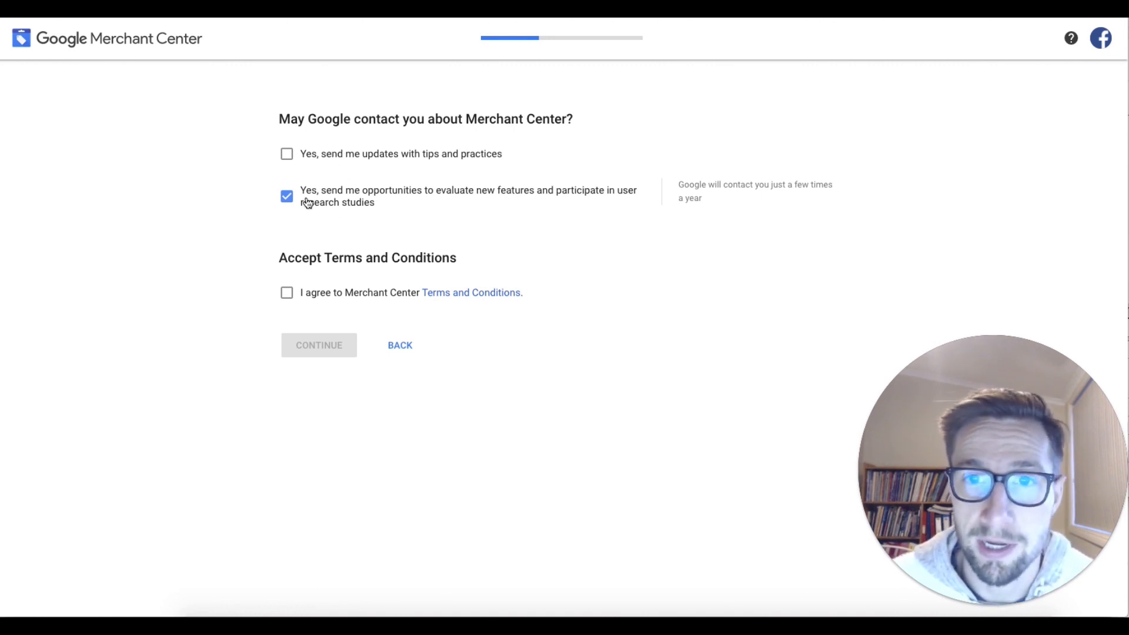
Untick research study invitations, agree to the Merchant Center Terms and Conditions, and continue.
left_click(287, 197)
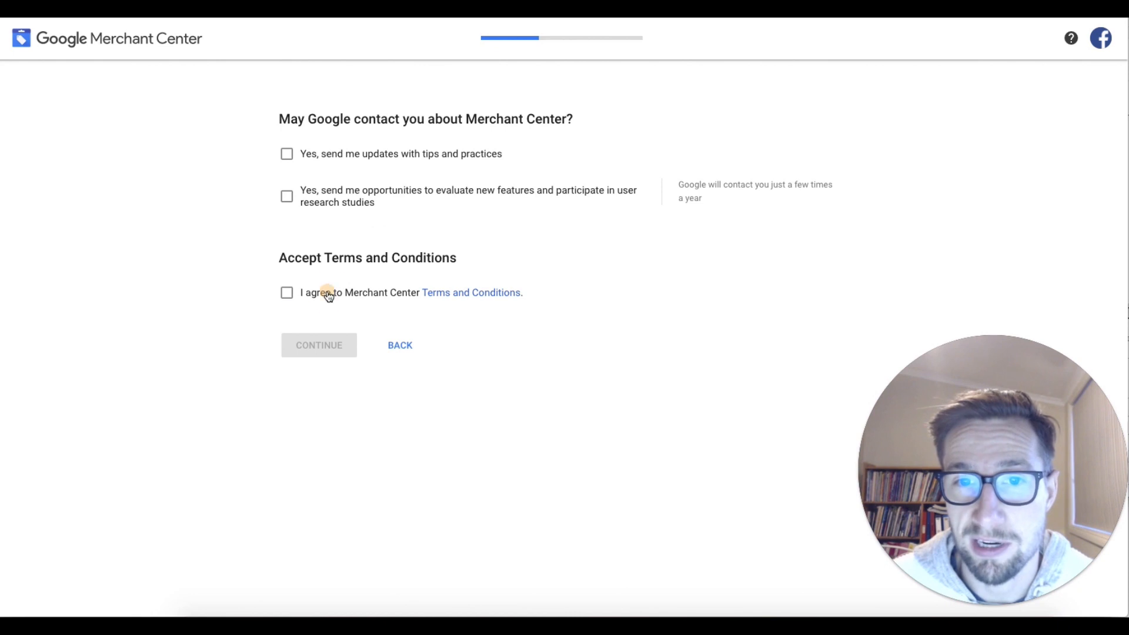
left_click(287, 292)
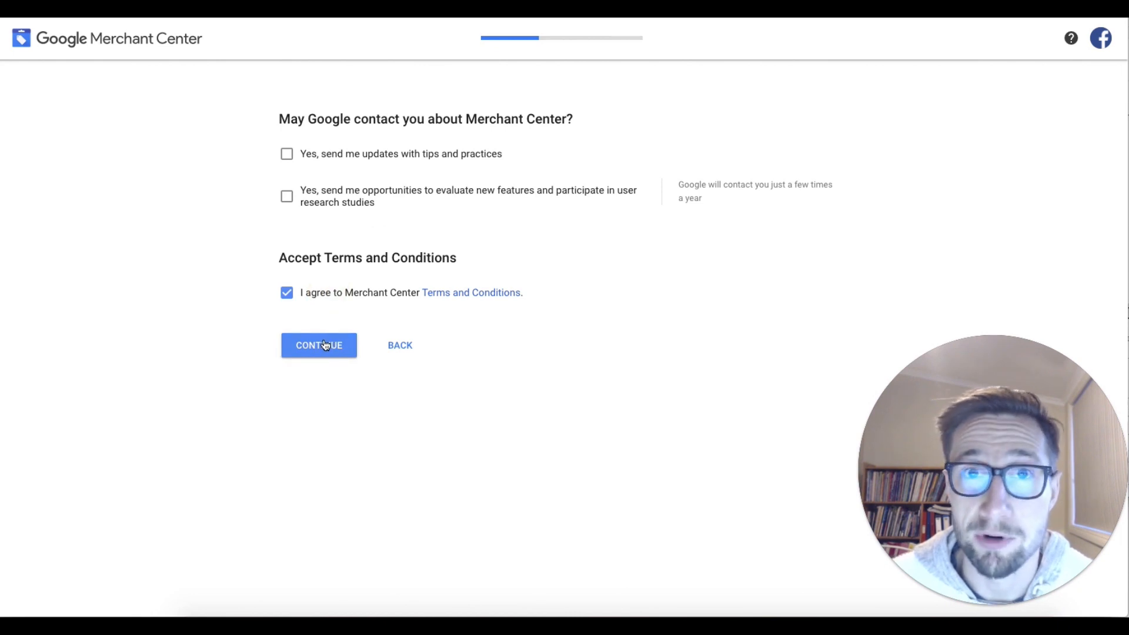
left_click(318, 344)
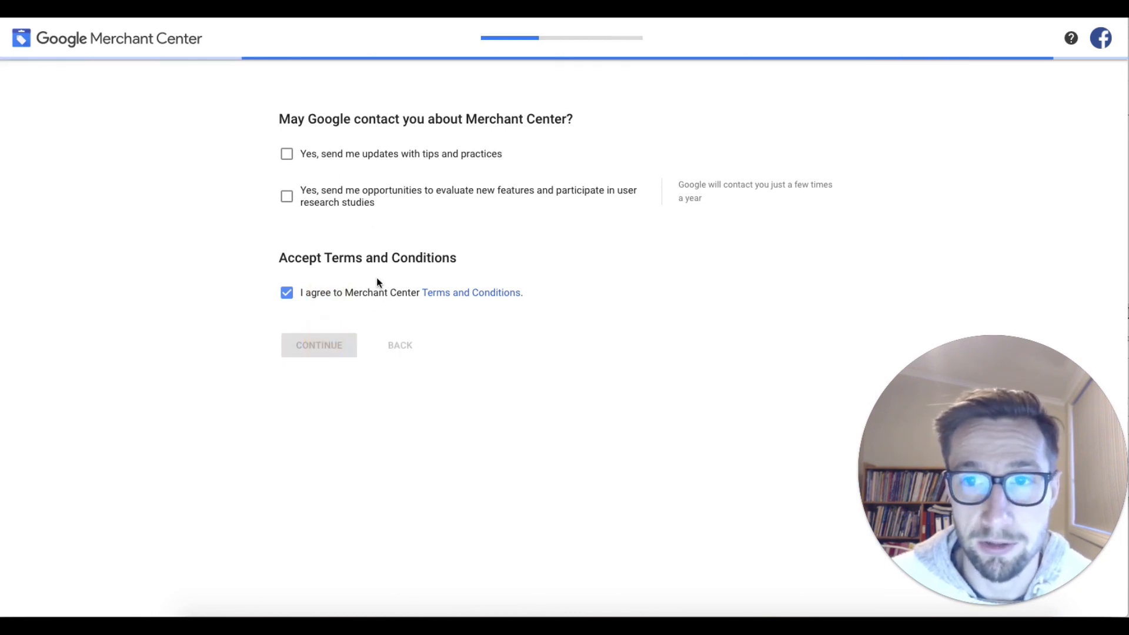
left_click(318, 345)
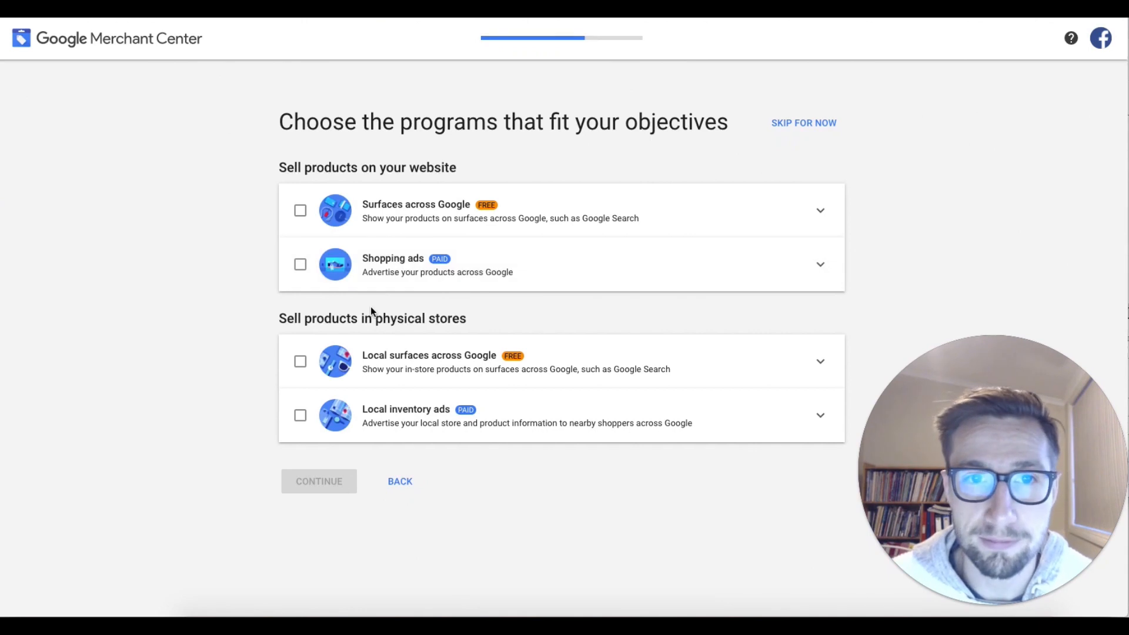
mouse_move(360, 229)
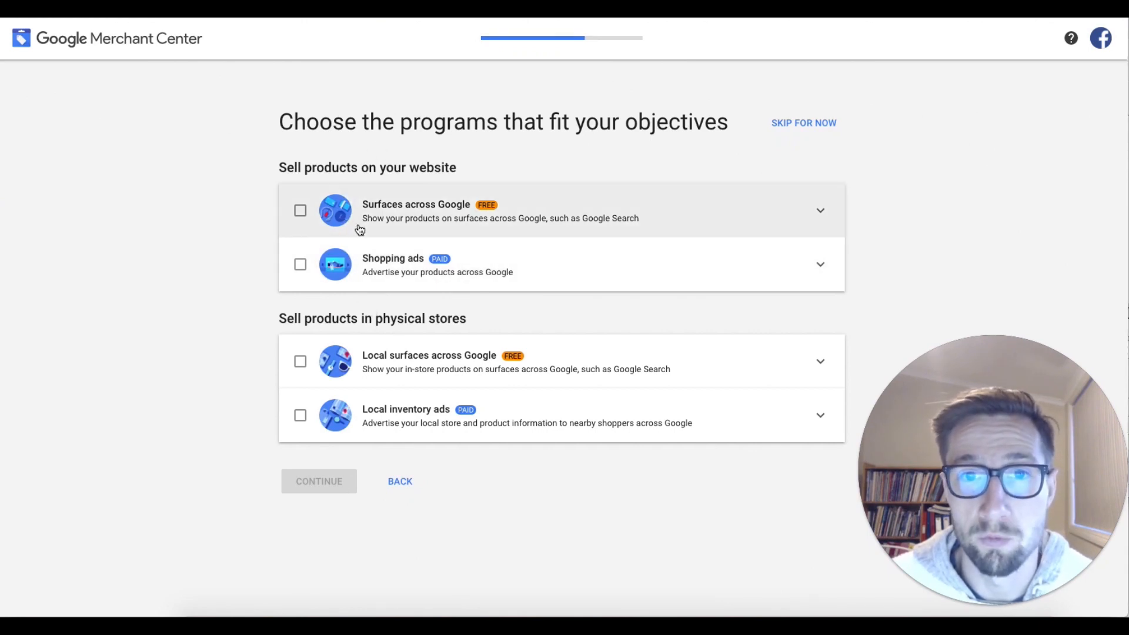
mouse_move(719, 113)
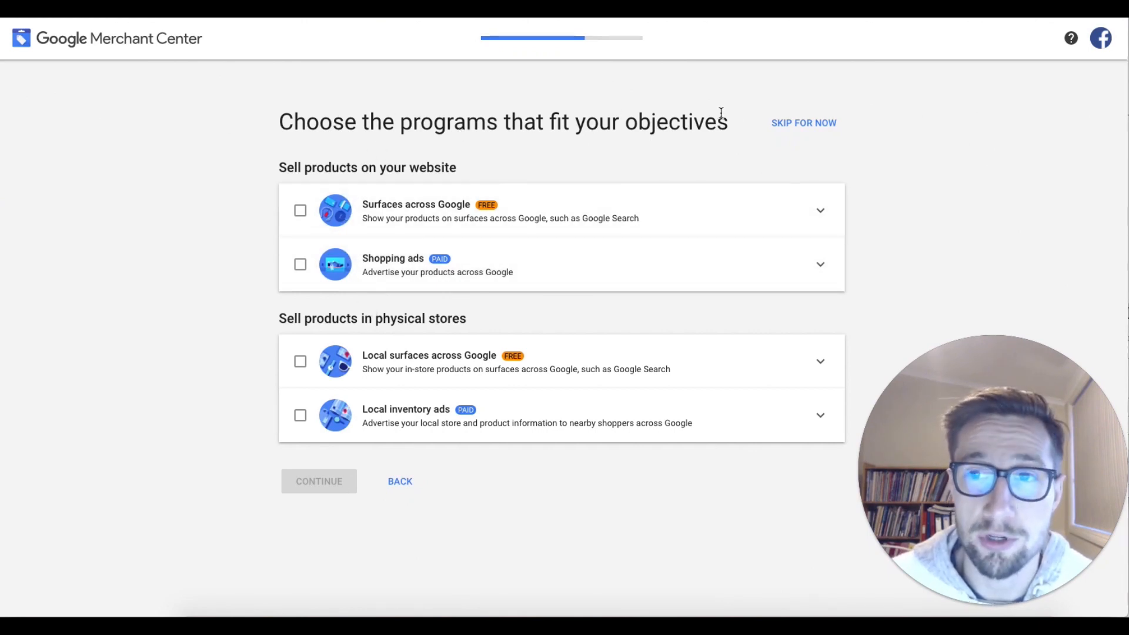
mouse_move(304, 218)
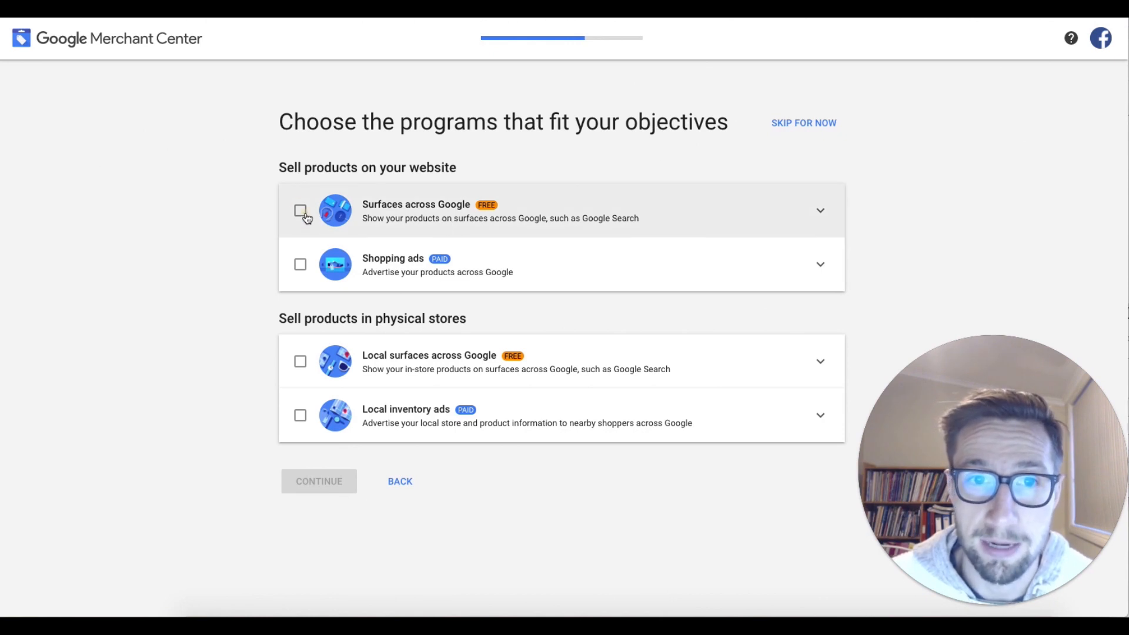
Skip program selection for now, confirming in the Skip programs dialog.
left_click(300, 264)
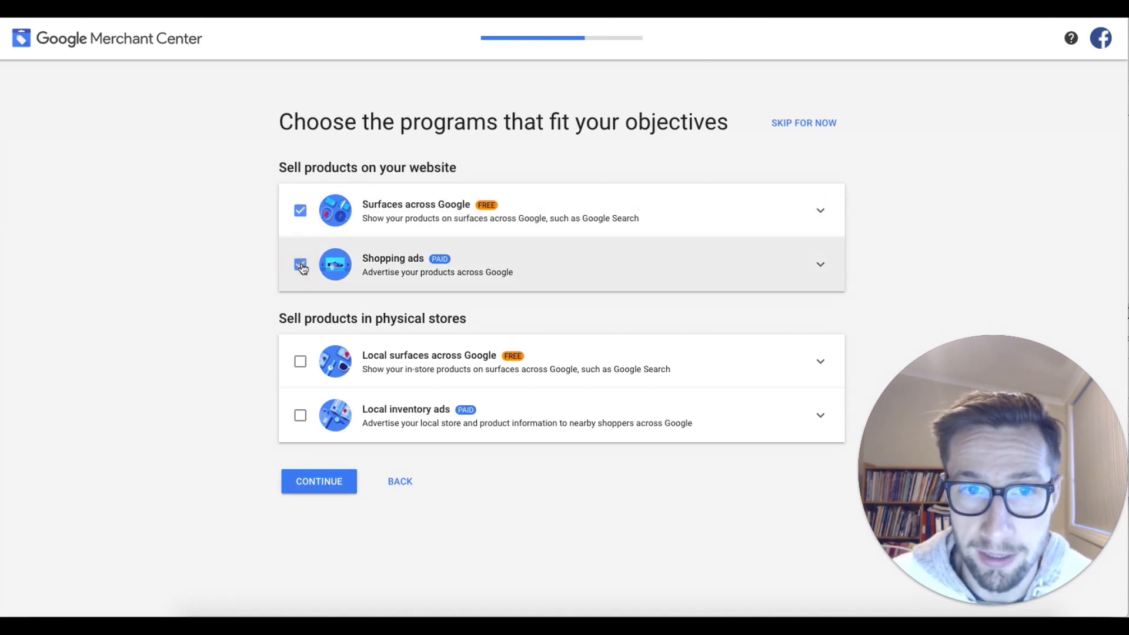
left_click(803, 122)
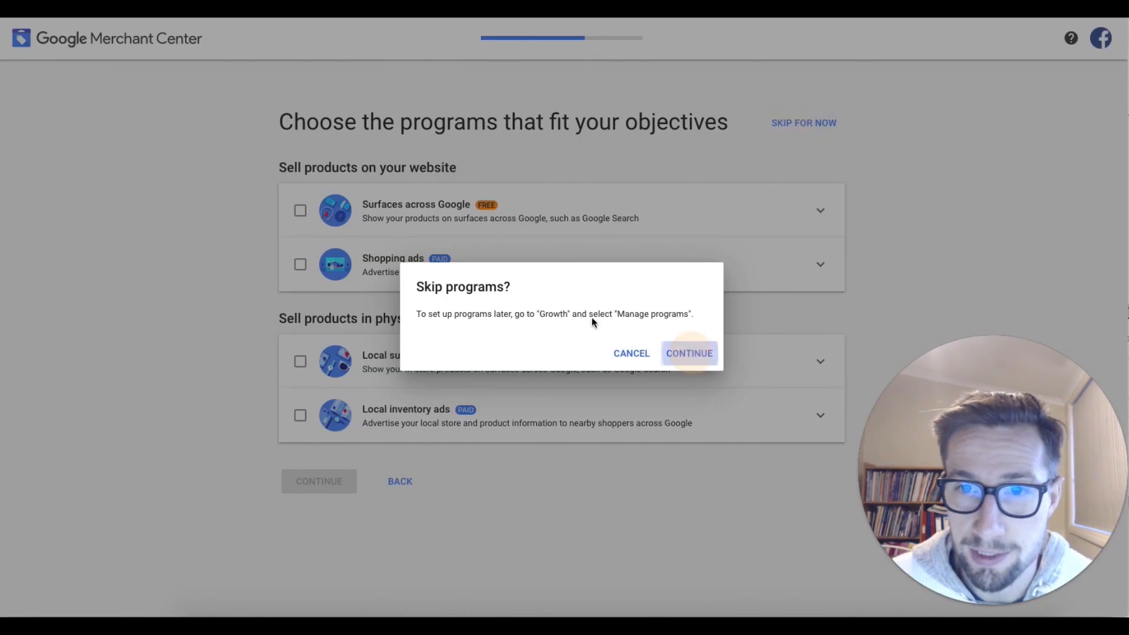
left_click(688, 353)
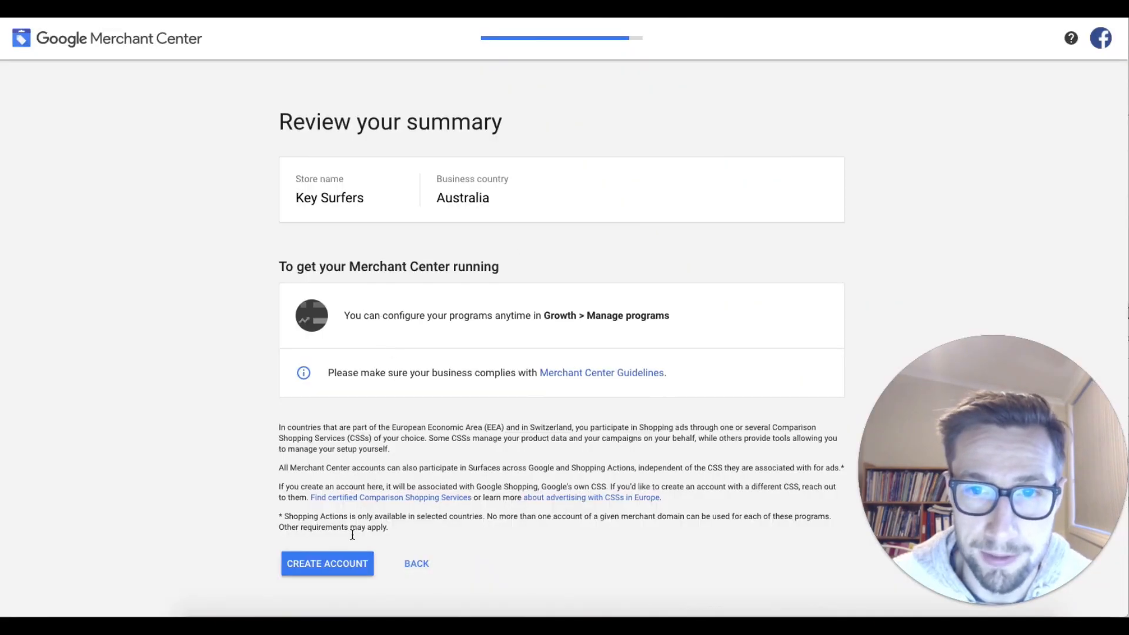
Create the Key Surfers Merchant Center account from the summary page.
left_click(325, 564)
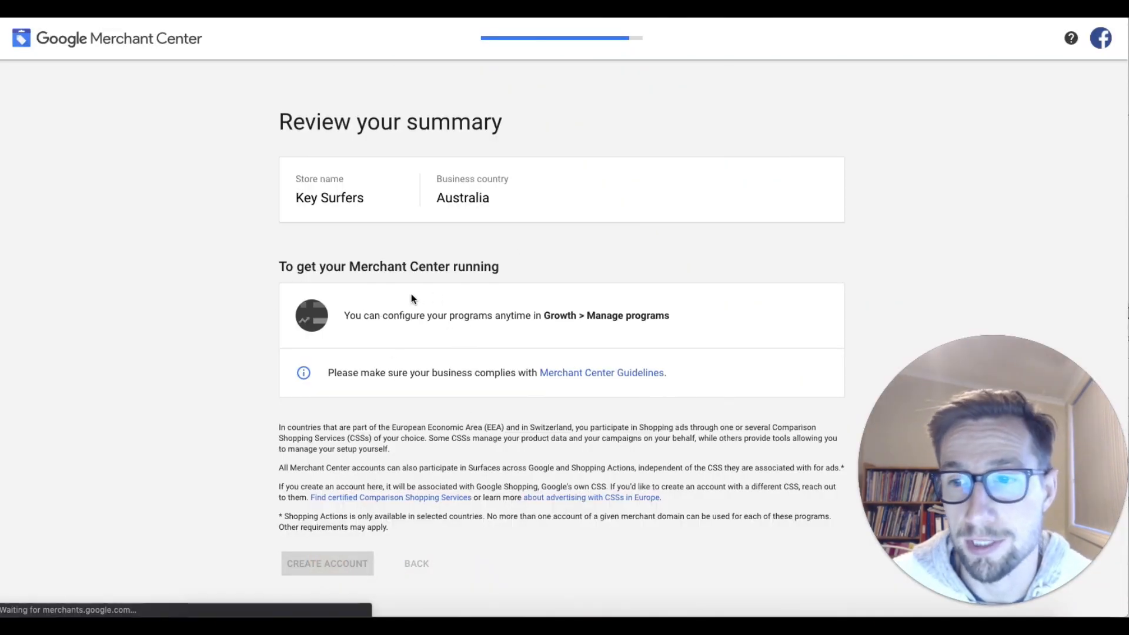
left_click(327, 563)
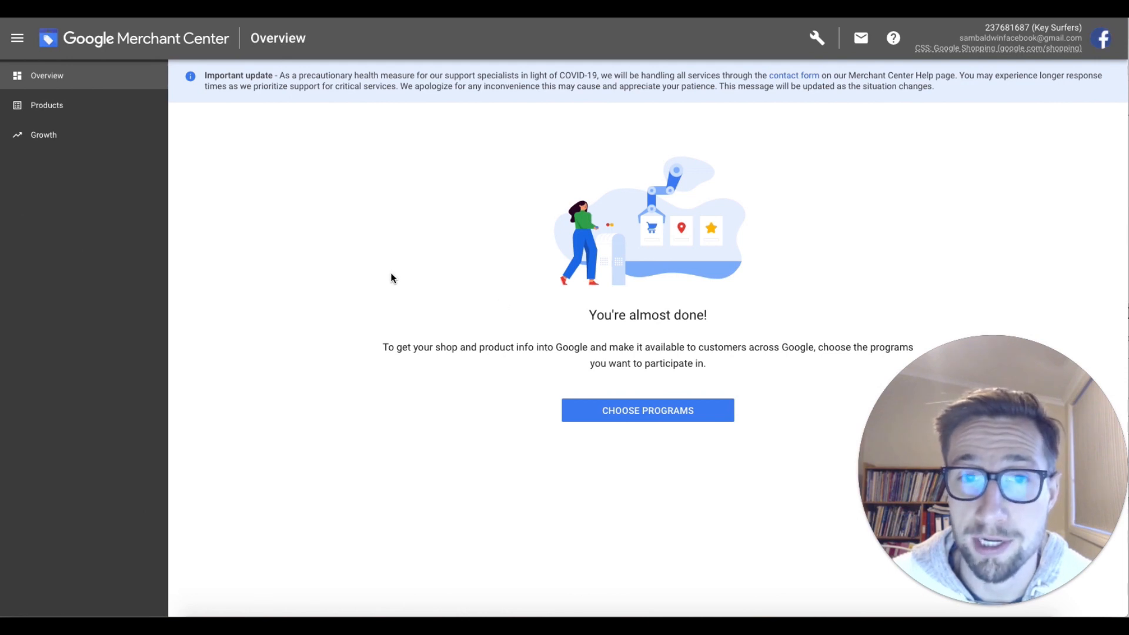
mouse_move(538, 242)
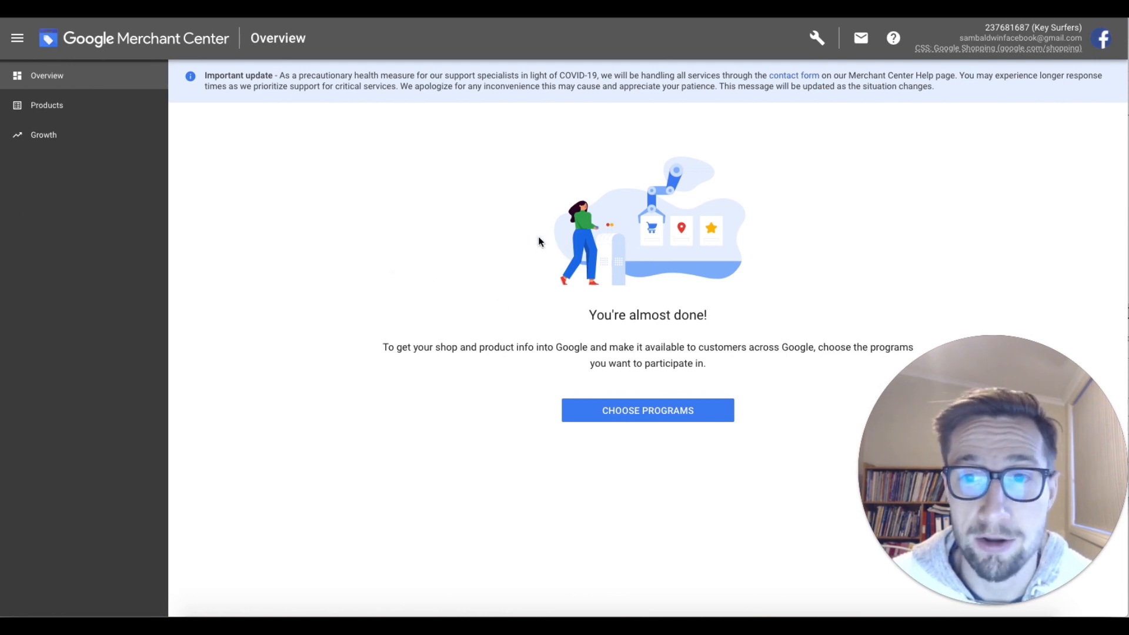